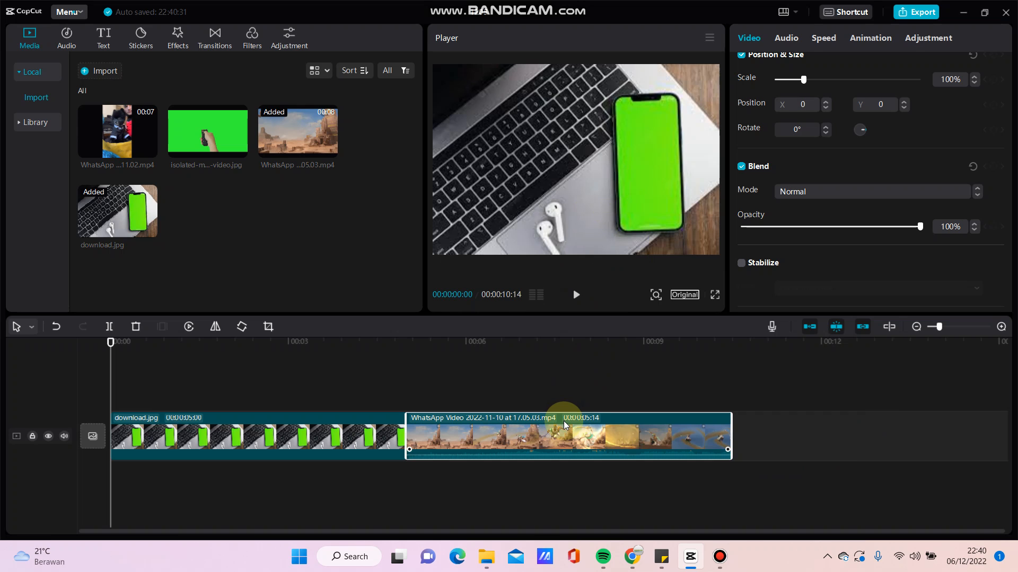
{"action": "mouse_move", "coordinate": [295, 432]}
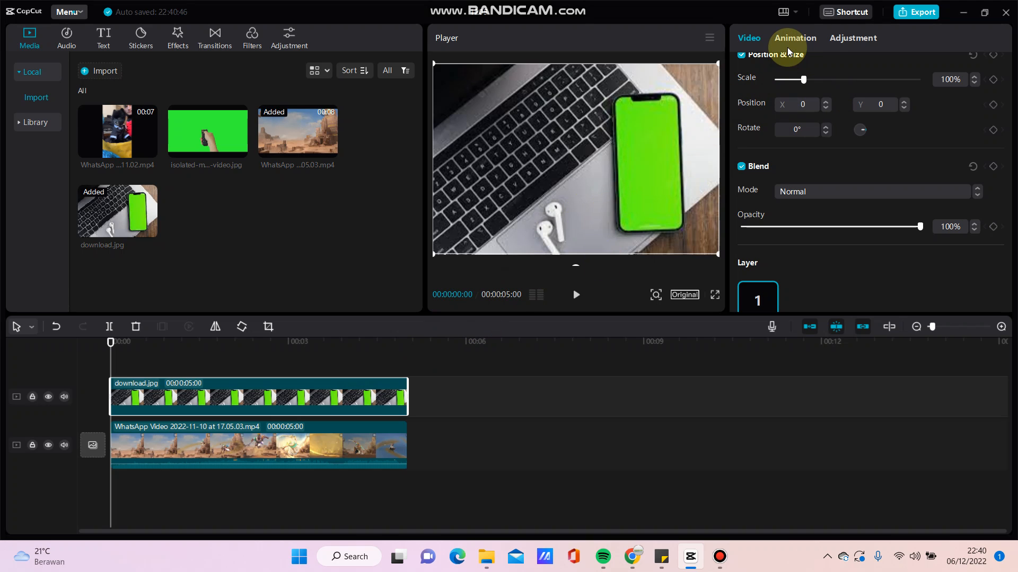
Turn on Chroma key in the phone image's Video > Cutout settings
{"action": "left_click", "coordinate": [795, 38]}
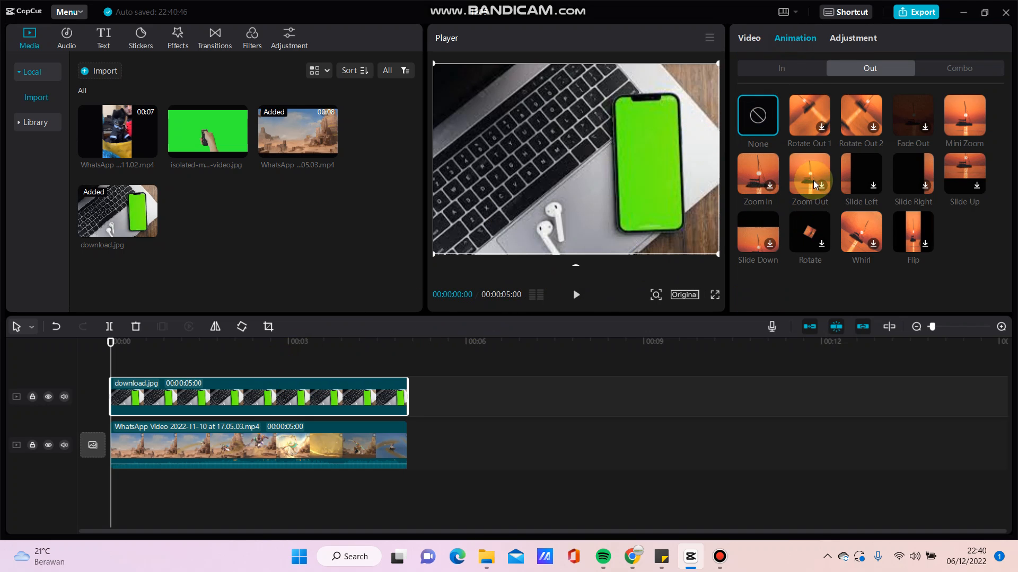
{"action": "left_click", "coordinate": [748, 38]}
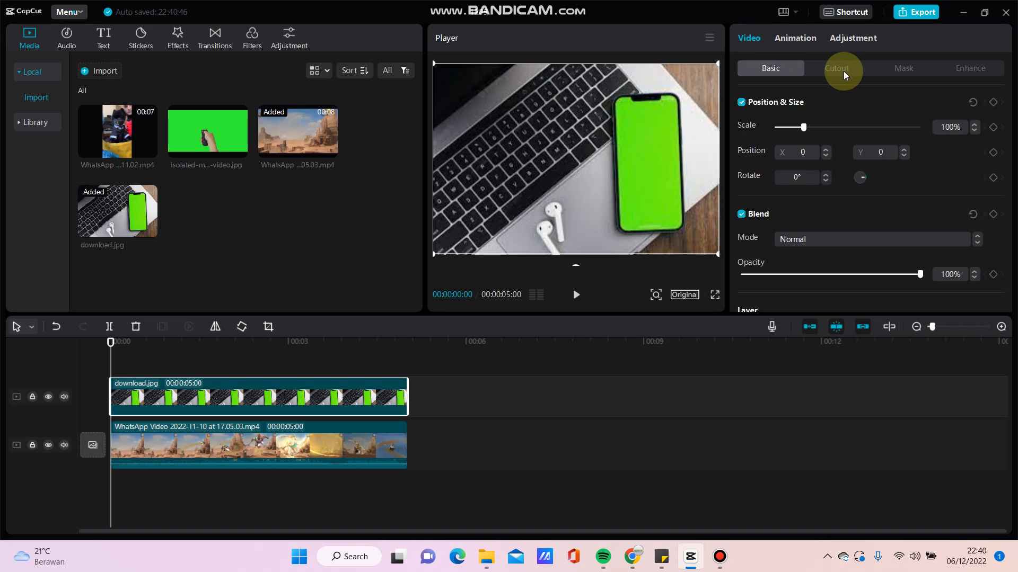
{"action": "left_click", "coordinate": [836, 68]}
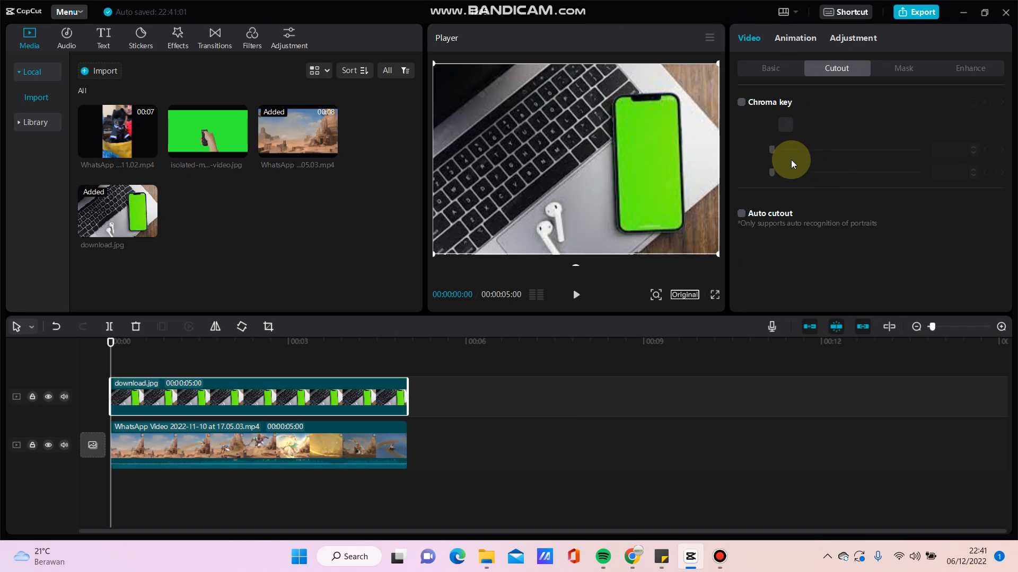
{"action": "left_click", "coordinate": [742, 102]}
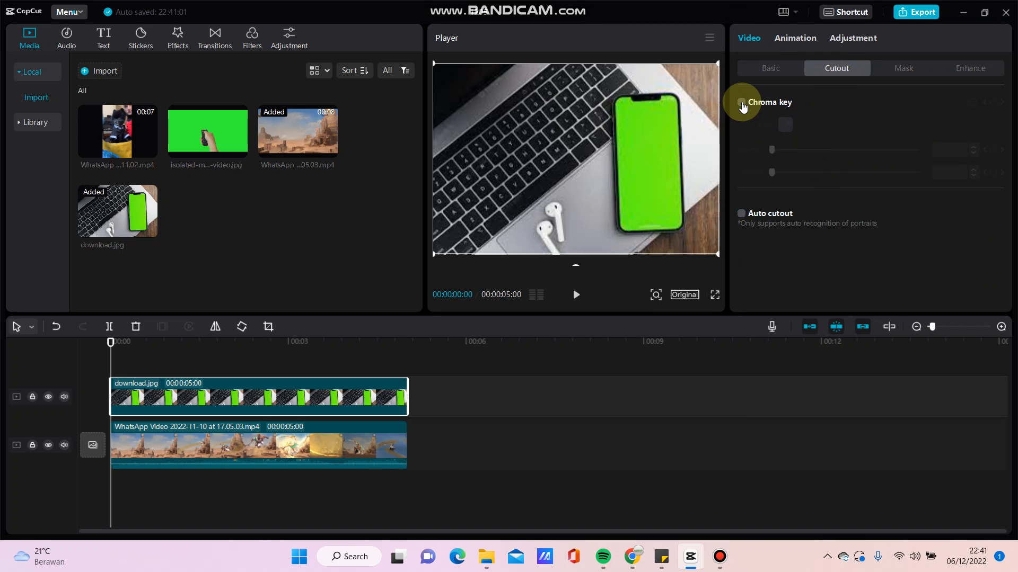
{"action": "left_click", "coordinate": [741, 102]}
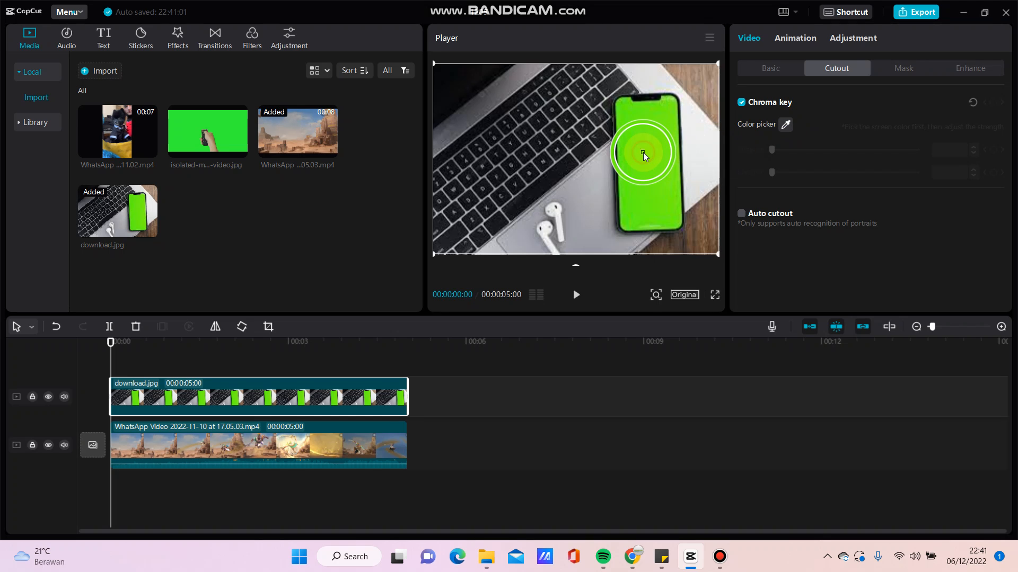
Sample the phone's green screen colour, then set Strength to 19 and Shadow to 32
{"action": "left_click", "coordinate": [644, 156]}
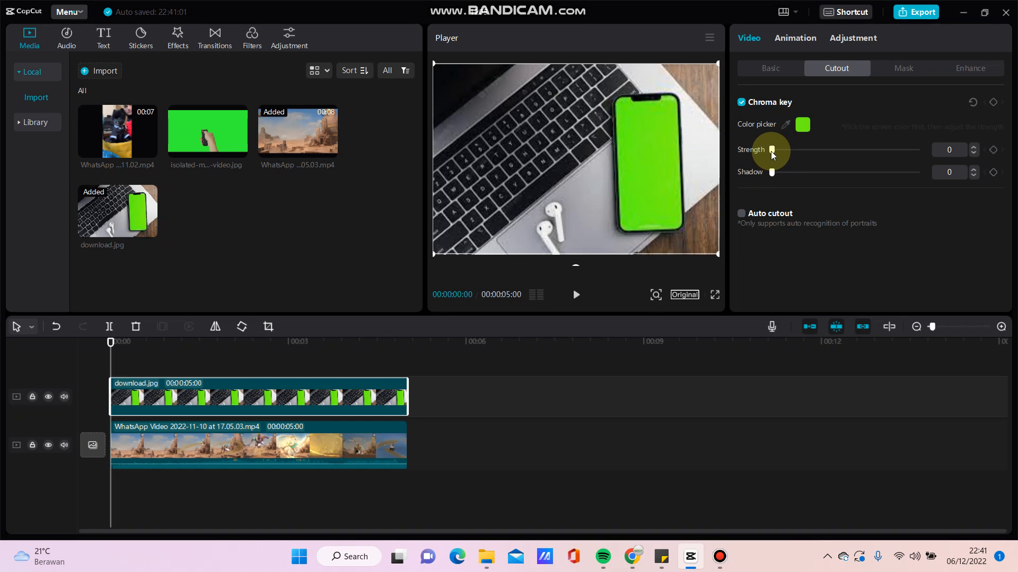
{"action": "left_click_drag", "start_coordinate": [772, 150], "coordinate": [813, 150]}
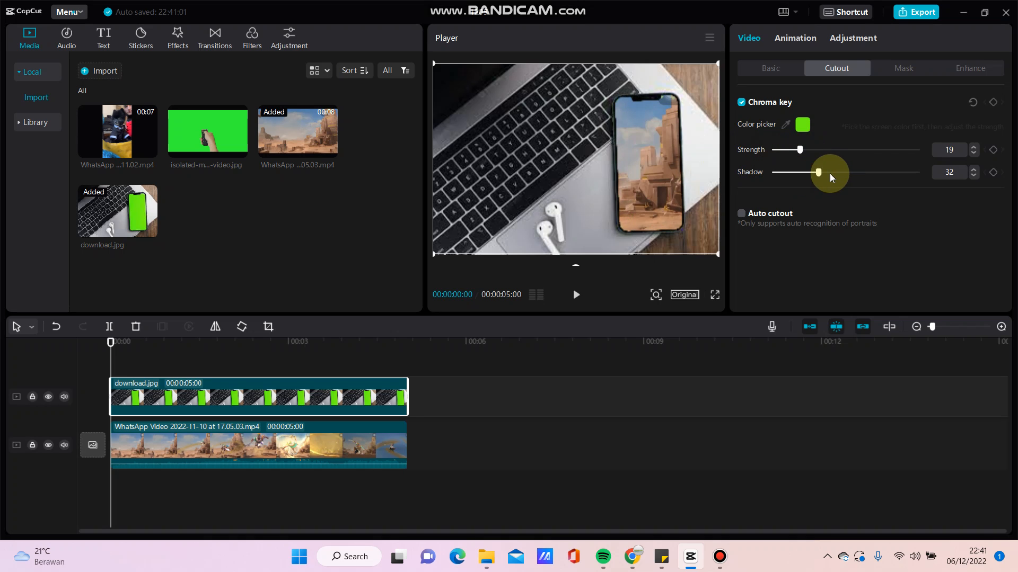
{"action": "left_click_drag", "start_coordinate": [799, 150], "coordinate": [834, 150]}
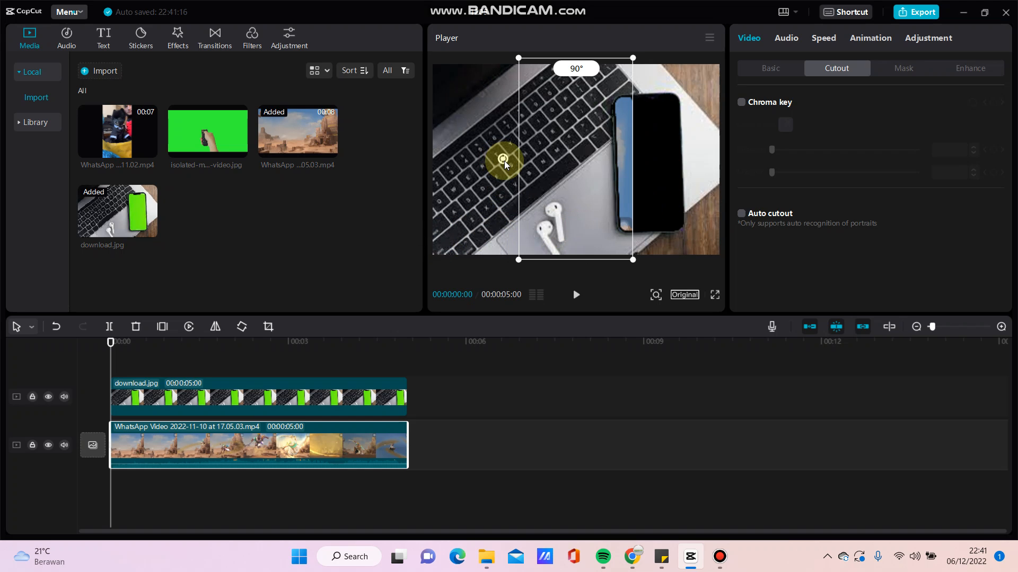
Shrink, tilt and reposition the desert video so it sits within the phone's screen outline
{"action": "left_click_drag", "start_coordinate": [503, 160], "coordinate": [633, 59]}
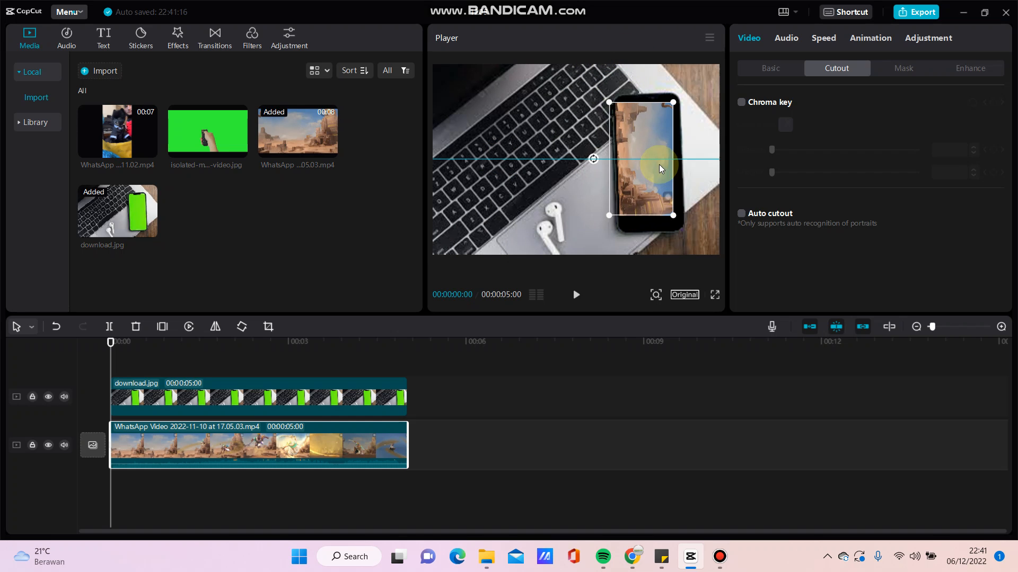
{"action": "left_click_drag", "start_coordinate": [661, 169], "coordinate": [592, 162]}
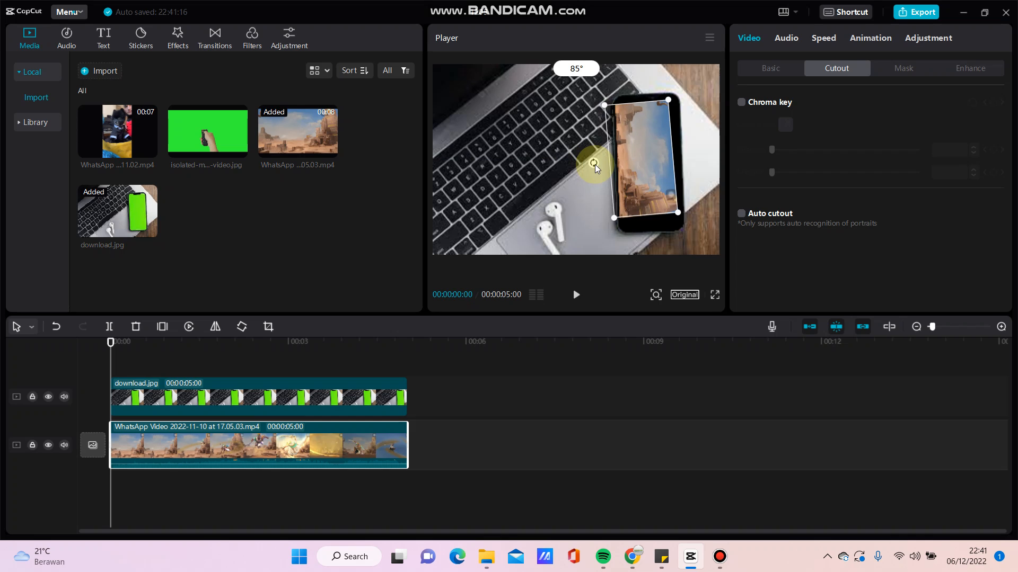
{"action": "left_click_drag", "start_coordinate": [592, 162], "coordinate": [592, 158]}
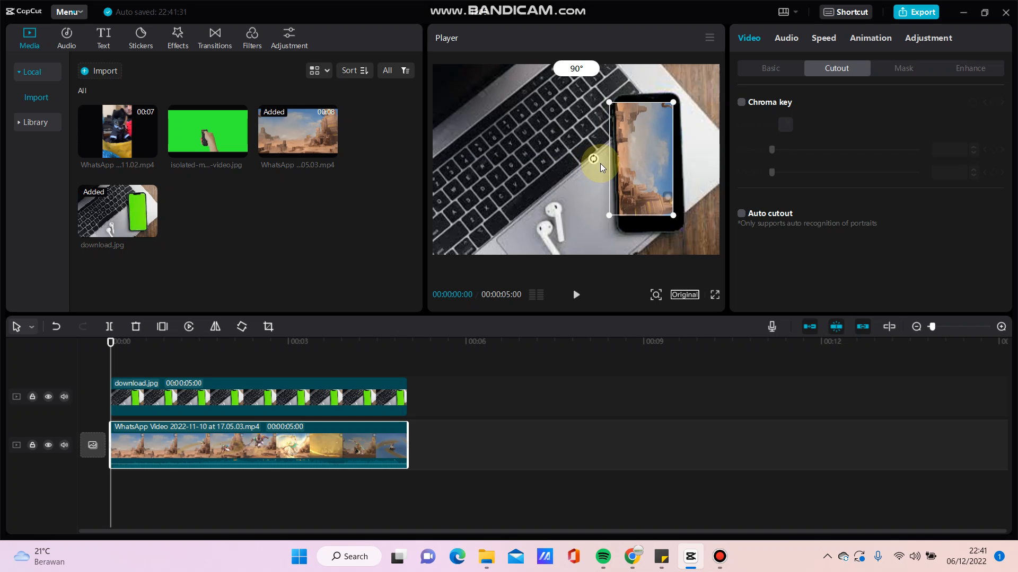
{"action": "left_click_drag", "start_coordinate": [592, 159], "coordinate": [594, 163]}
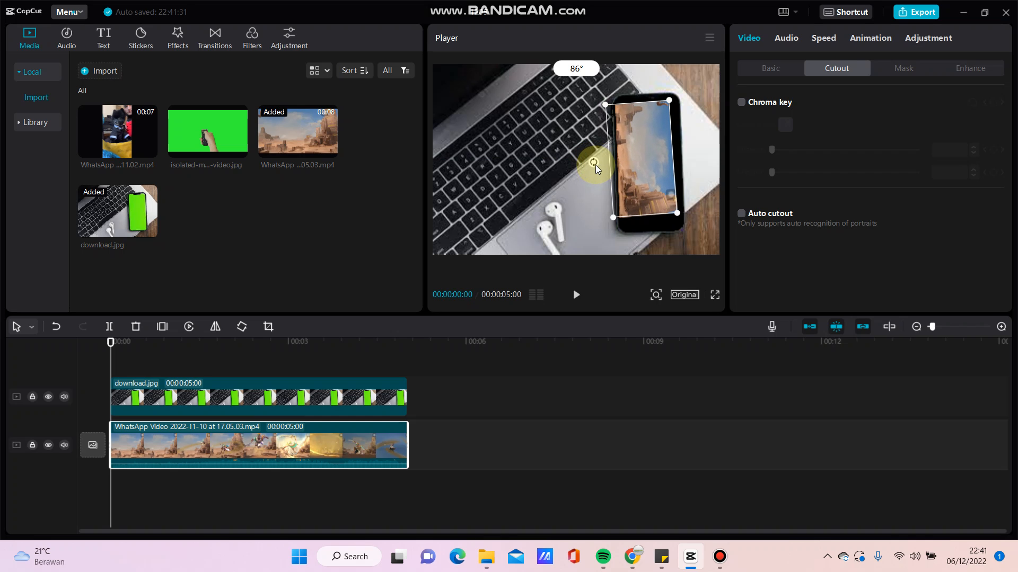
{"action": "left_click_drag", "start_coordinate": [593, 161], "coordinate": [593, 159]}
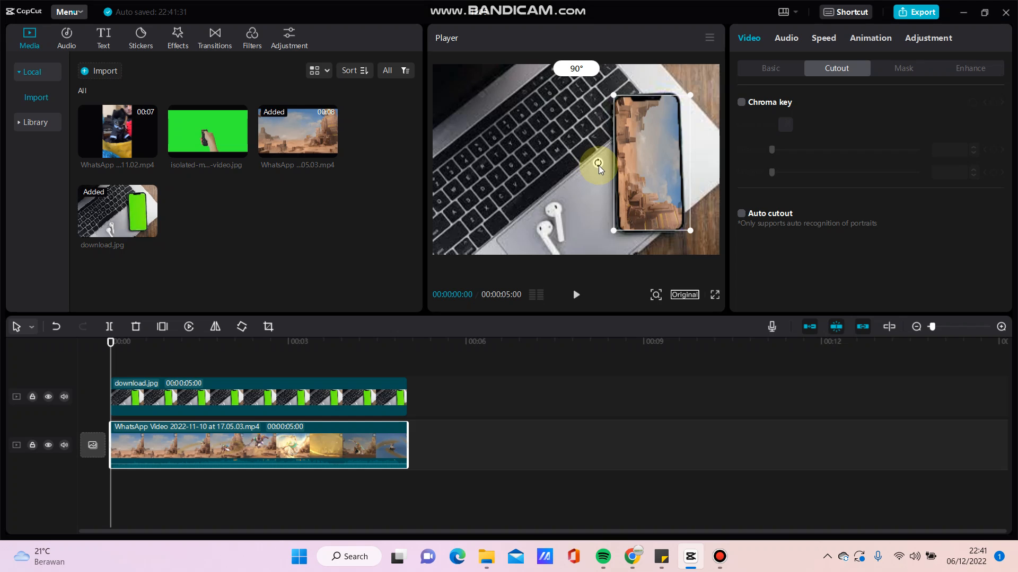
{"action": "left_click_drag", "start_coordinate": [597, 163], "coordinate": [599, 177]}
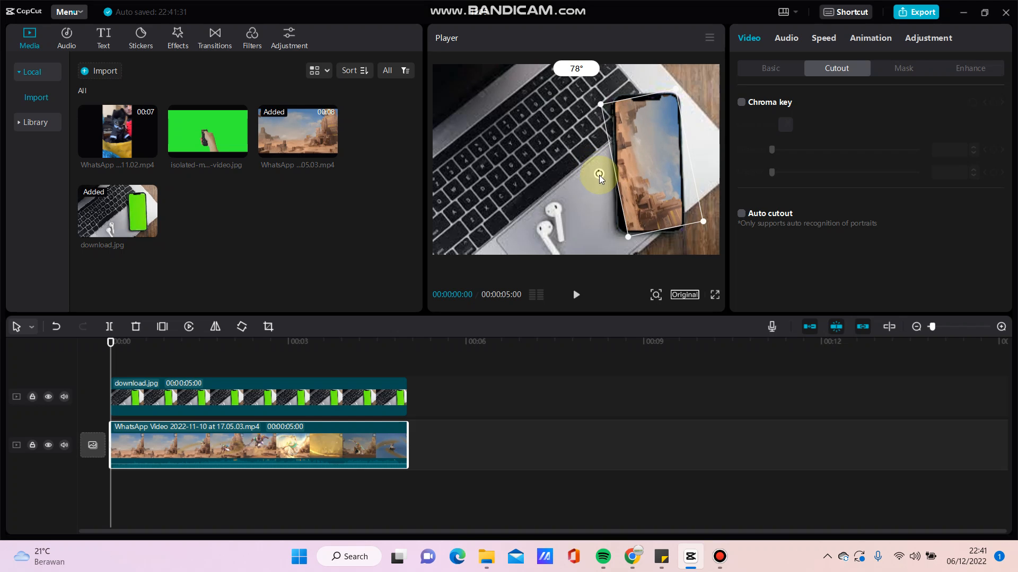
{"action": "left_click_drag", "start_coordinate": [599, 176], "coordinate": [596, 163]}
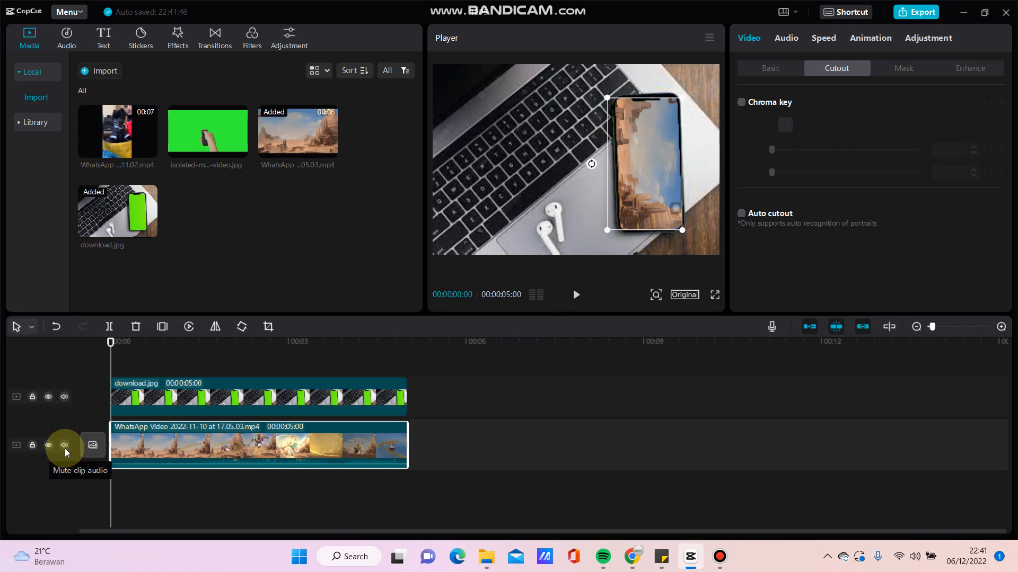
Mute the desert video track's audio and play back the composite to check it
{"action": "left_click", "coordinate": [64, 446]}
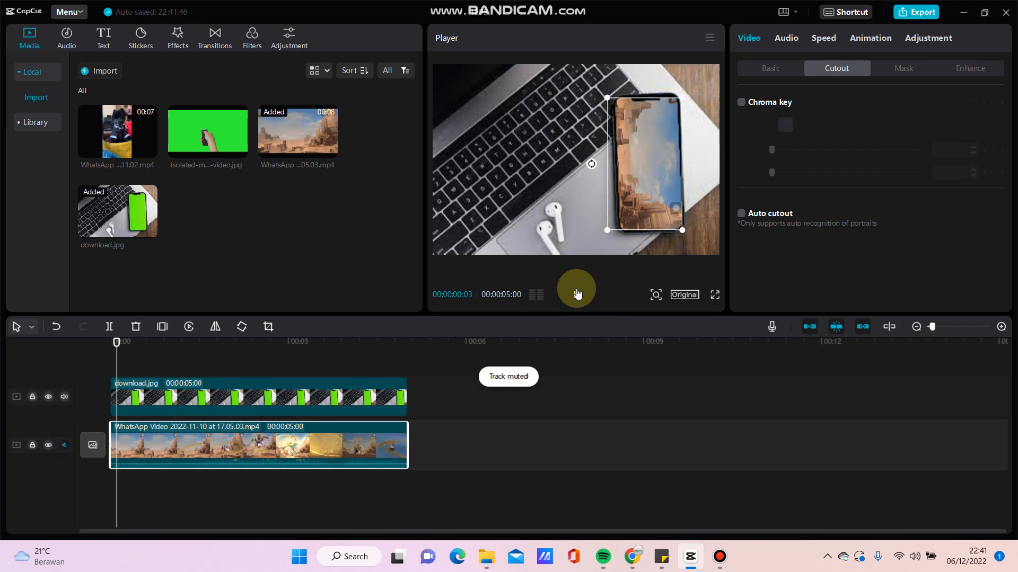
{"action": "left_click", "coordinate": [575, 288]}
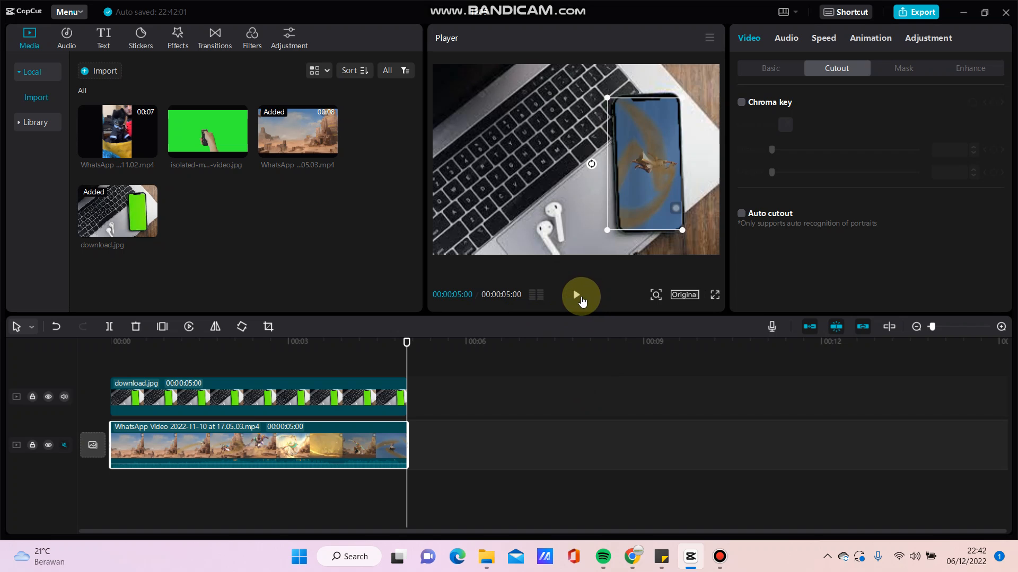
{"action": "left_click", "coordinate": [580, 296]}
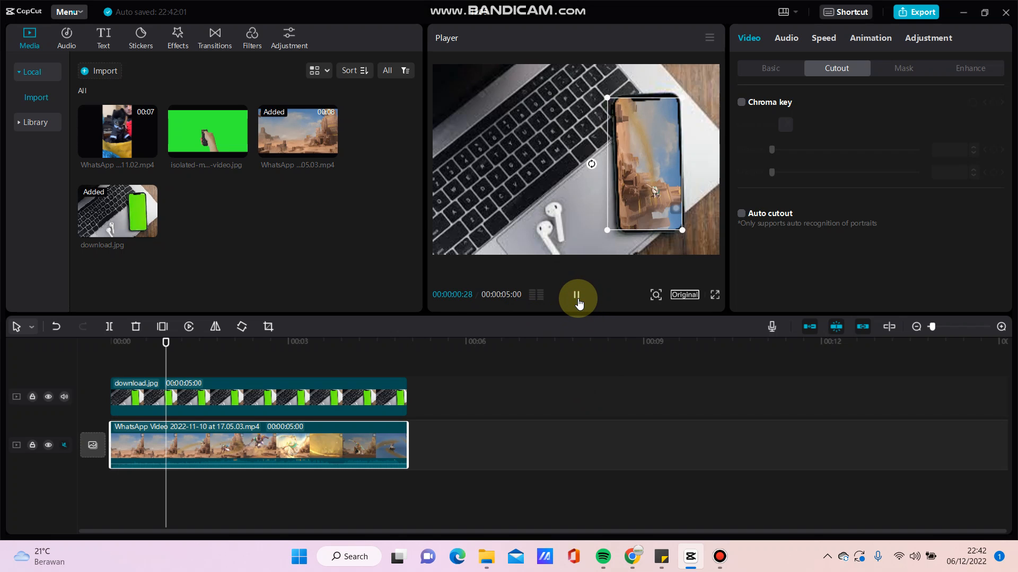